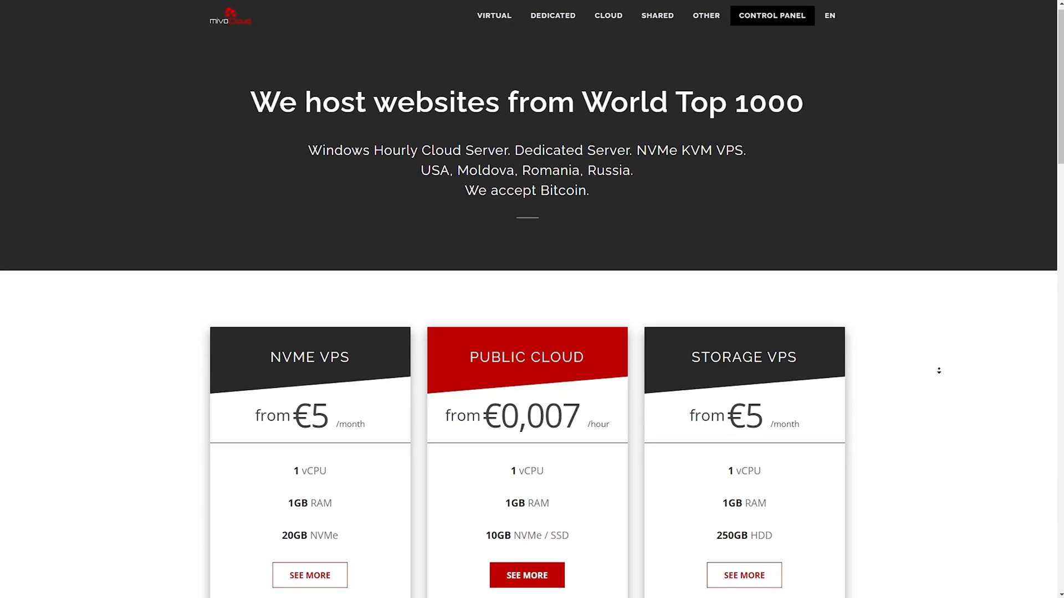
Run apt update && apt upgrade -y to refresh package lists and upgrade the server
scroll("down", 3)
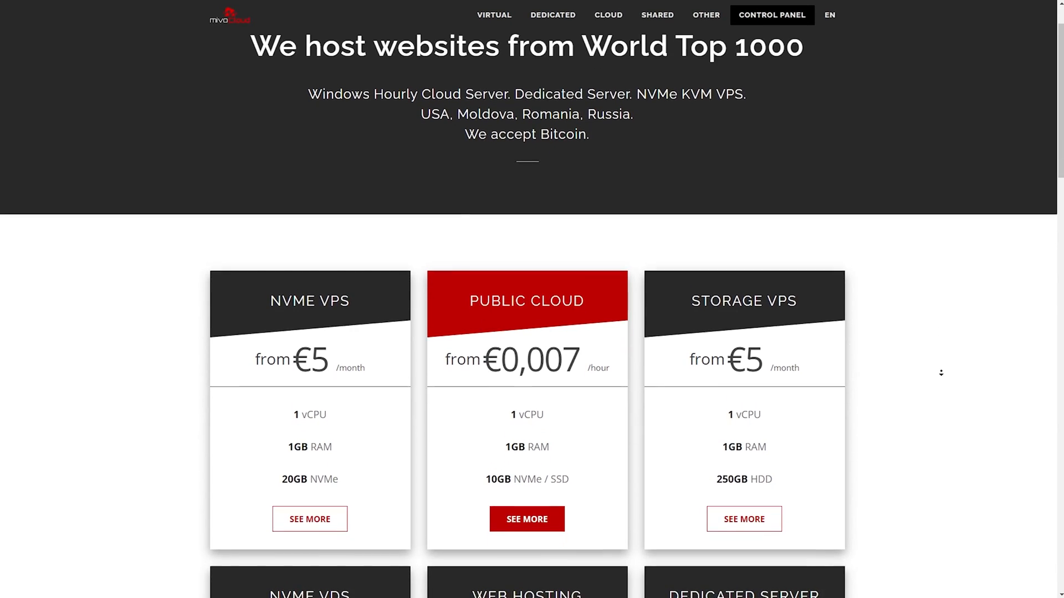
scroll("down", 3)
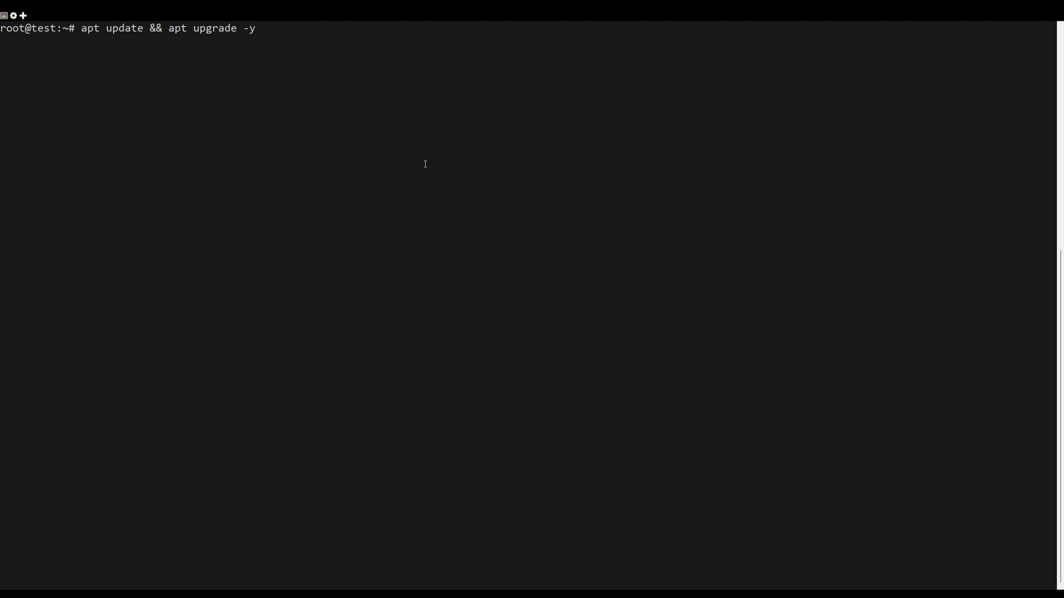
key("Return")
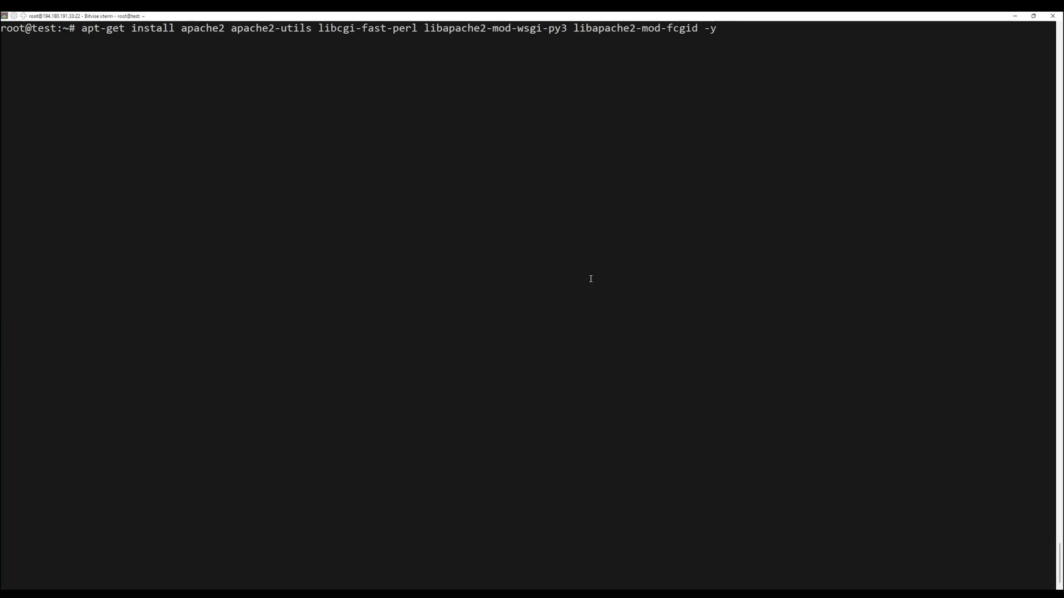
Install apache2, apache2-utils, libcgi-fast-perl, mod-wsgi-py3 and mod-fcgid, then prepare a2enmod fcgid
key("Return")
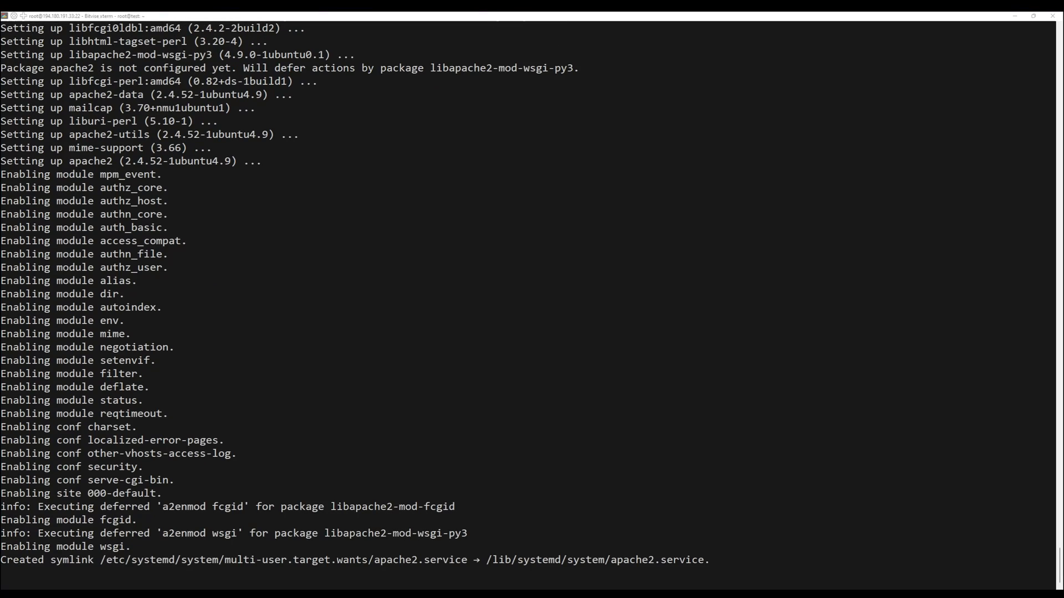
scroll("down", 3)
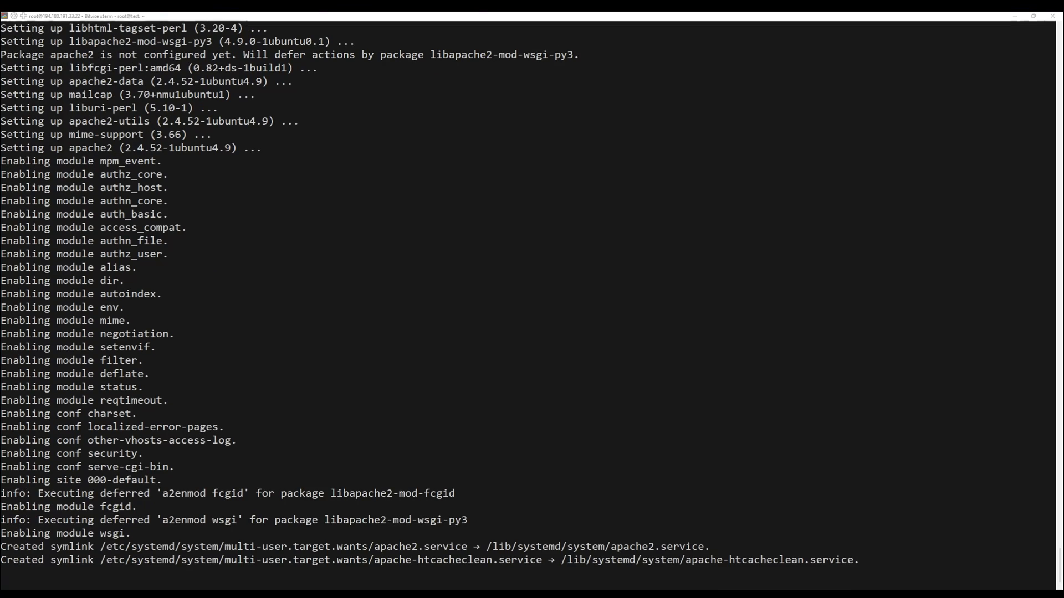
scroll("down", 3)
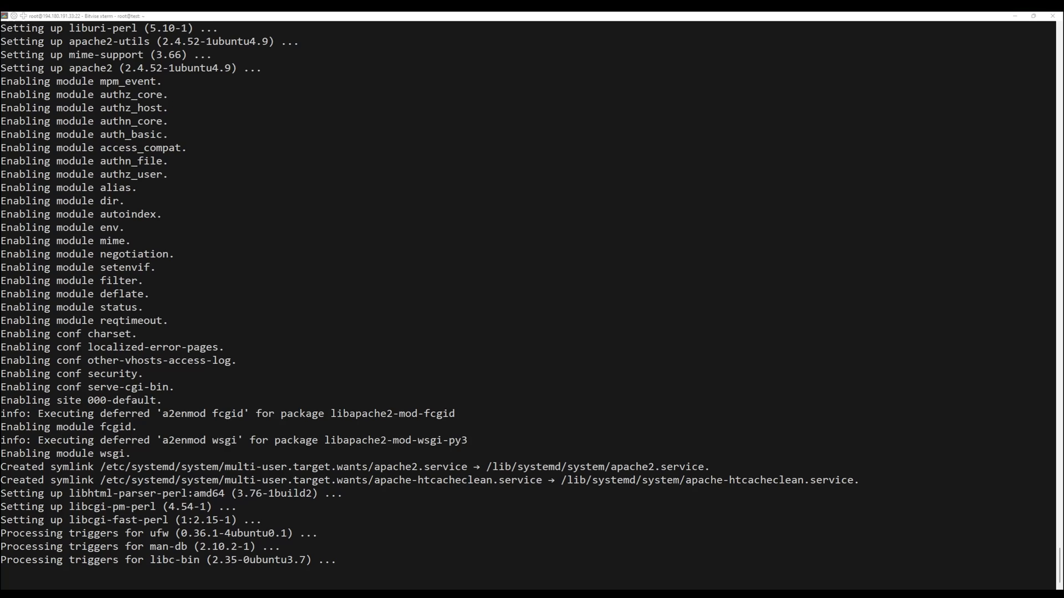
scroll("down", 3)
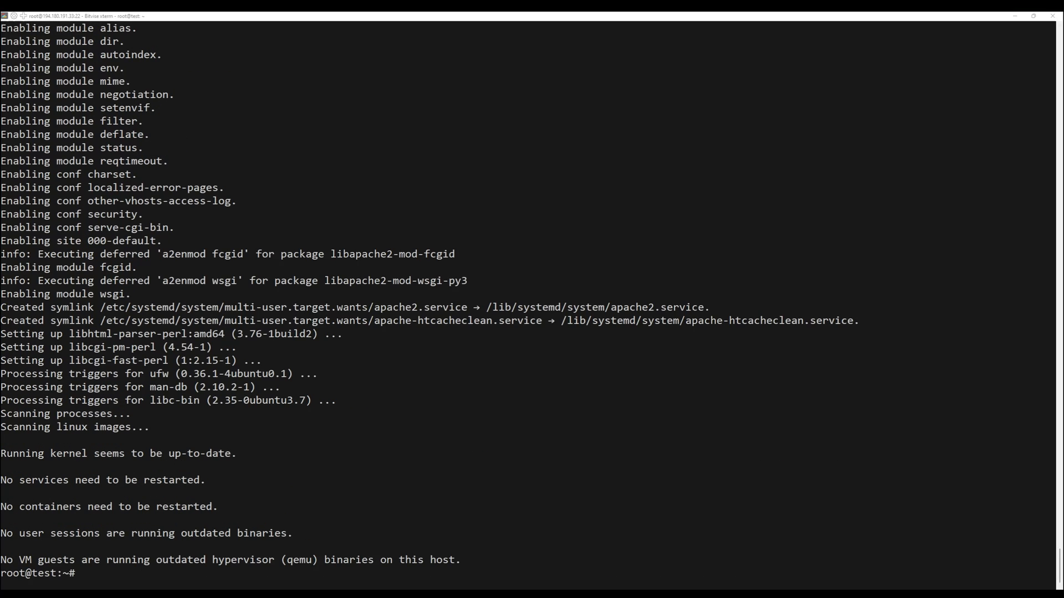
type("a2enmod fcgid")
type("systemctl restart apache2")
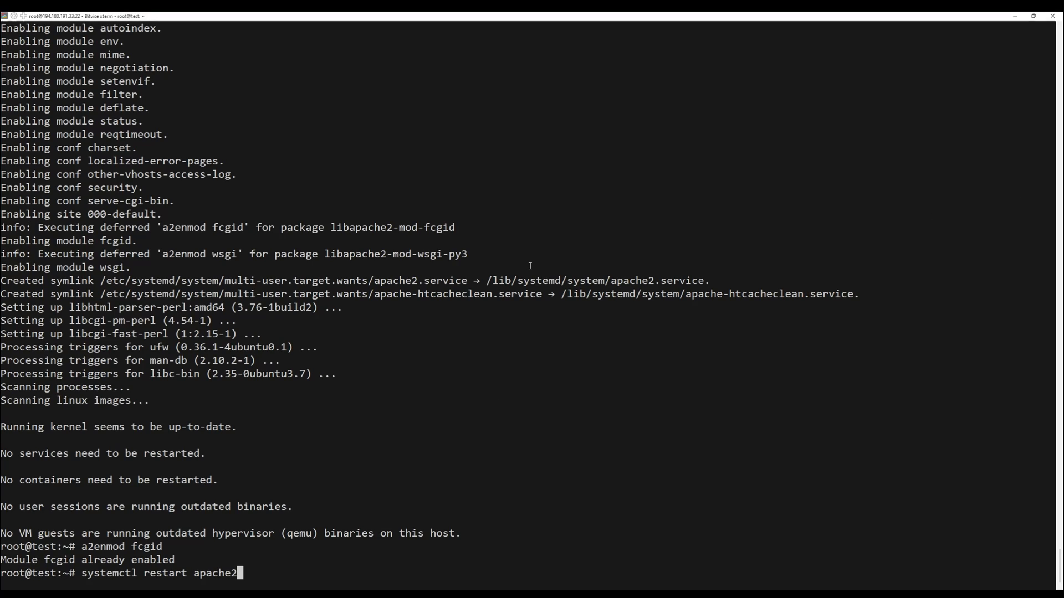
Restart Apache with systemctl before installing munin, munin-node and munin-plugins-extra
key("Return")
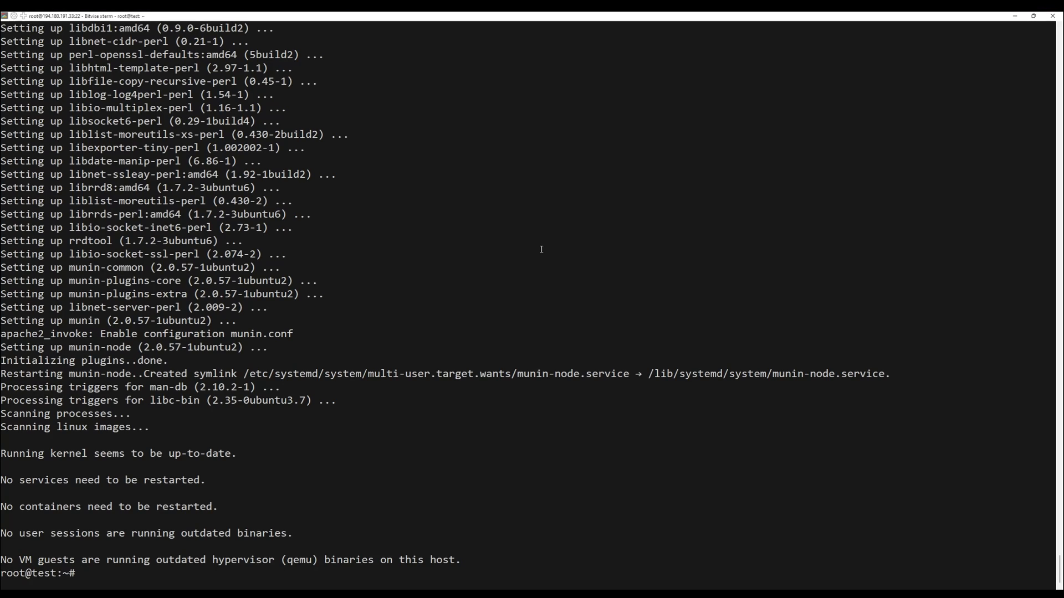
Create /etc/munin/munin-htpasswd with a password for user admin via htpasswd -c
type("htpasswd -c /etc/munin/munin-htpasswd admin")
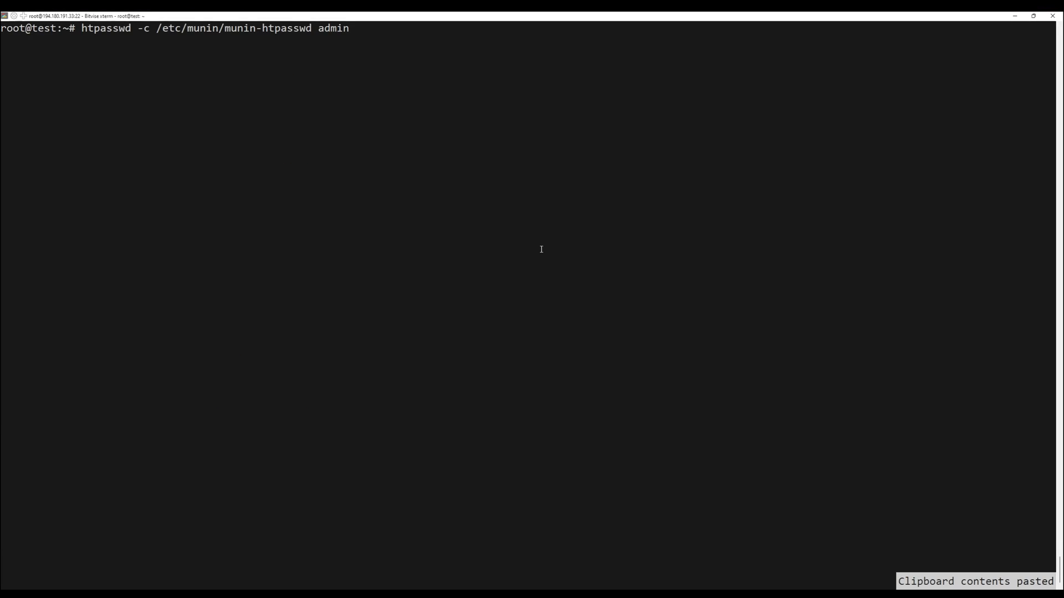
key("Return")
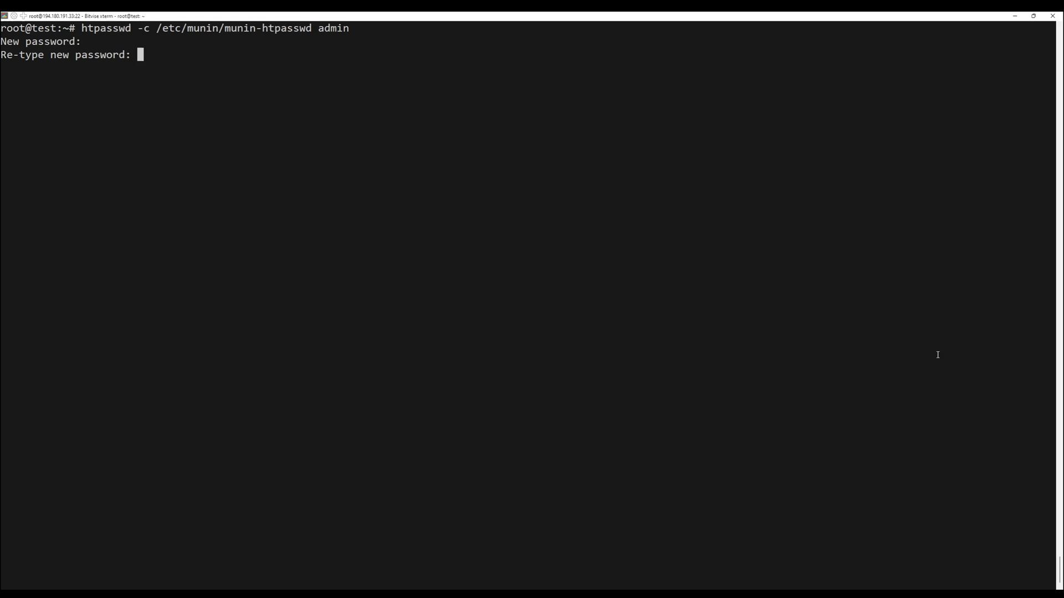
key("Return")
type("htpasswd -c /etc/munin/")
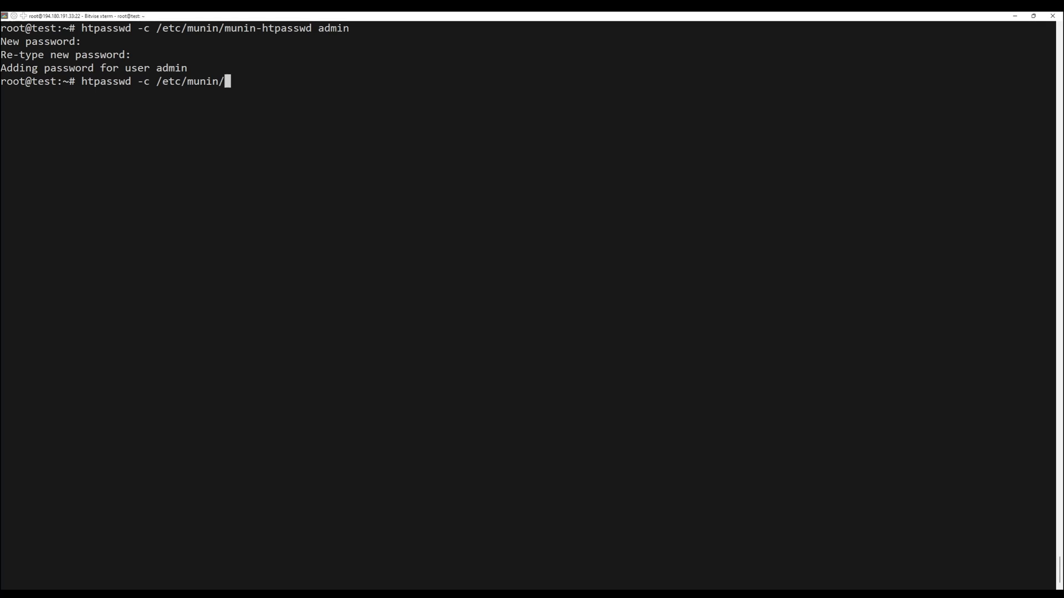
key("ctrl+c")
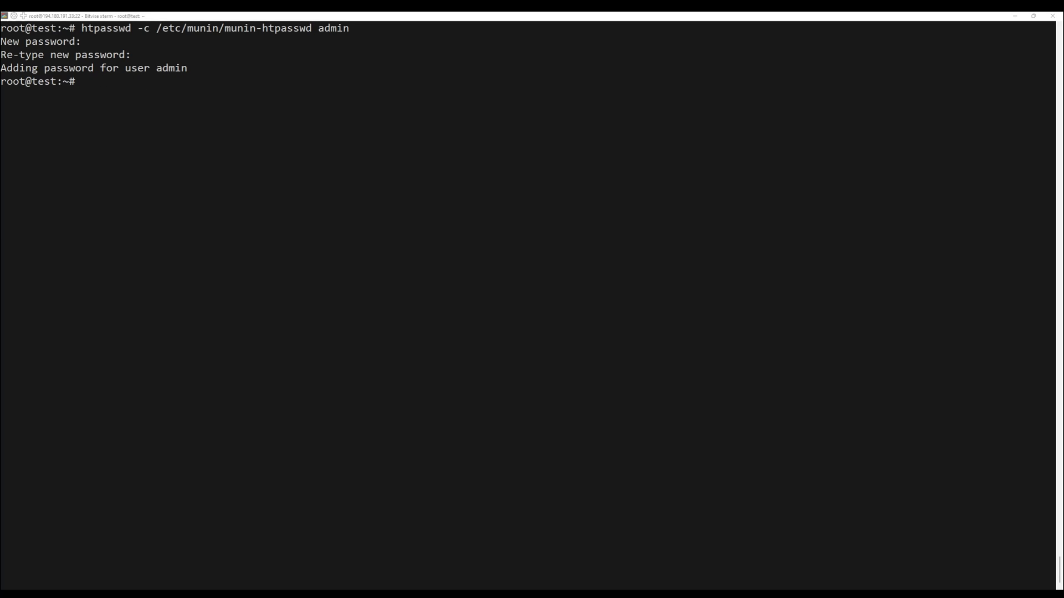
Copy /etc/munin/apache24.conf to /etc/apache2/sites-available/munin.conf, preserving attributes
type("cp -p /etc/munin/apache24.conf /etc/apache2/sites-available/munin.conf")
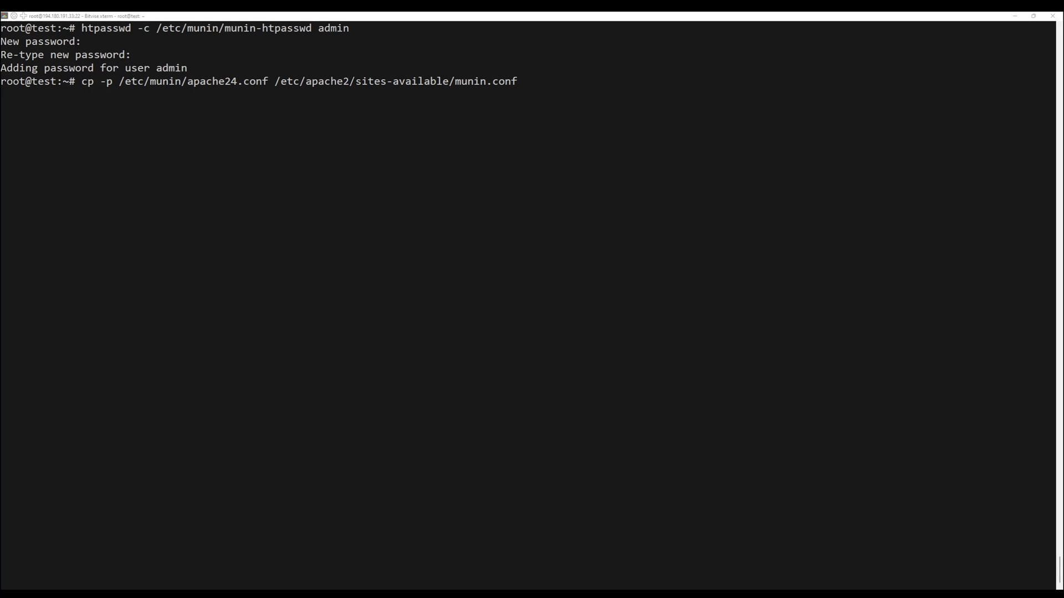
key("Return")
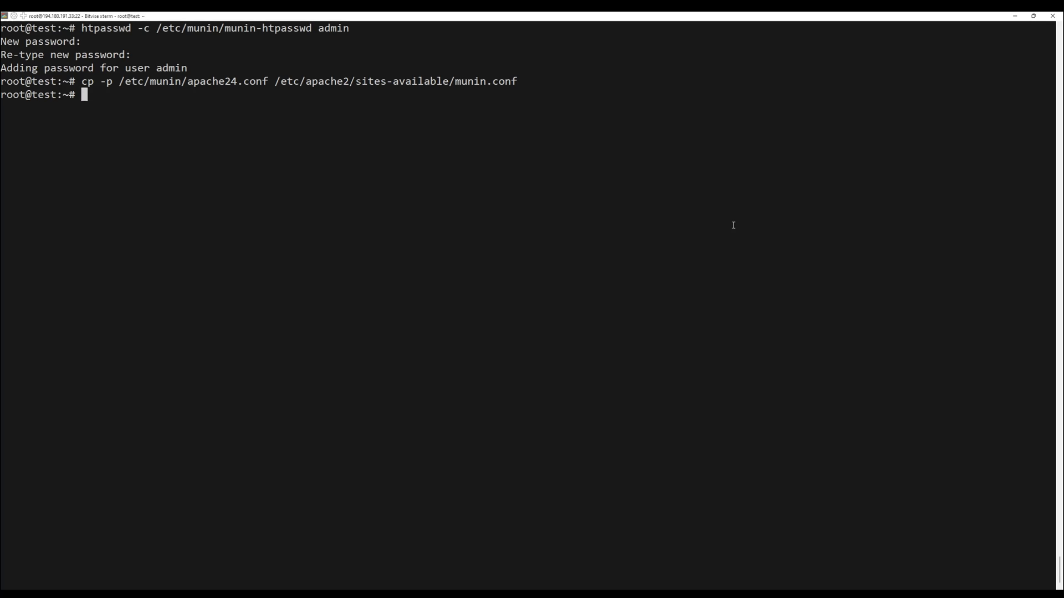
type("nano /etc/apache2/sites-available/munin.conf")
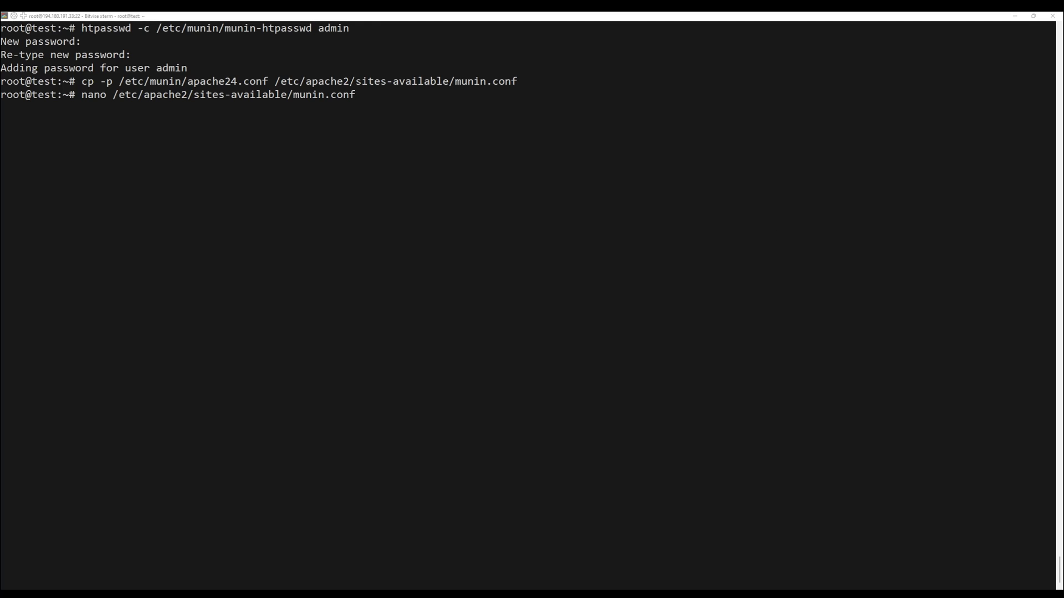
Add AuthUserFile, AuthType Basic, AuthName and Require valid-user to both Directory blocks, saving munin.conf
key("Return")
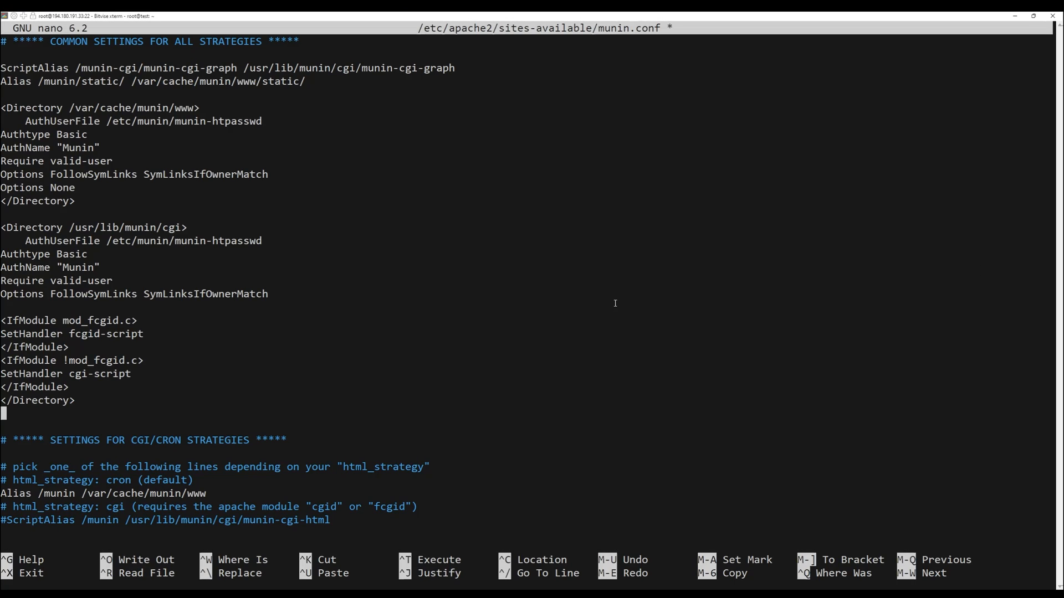
key("ctrl+x")
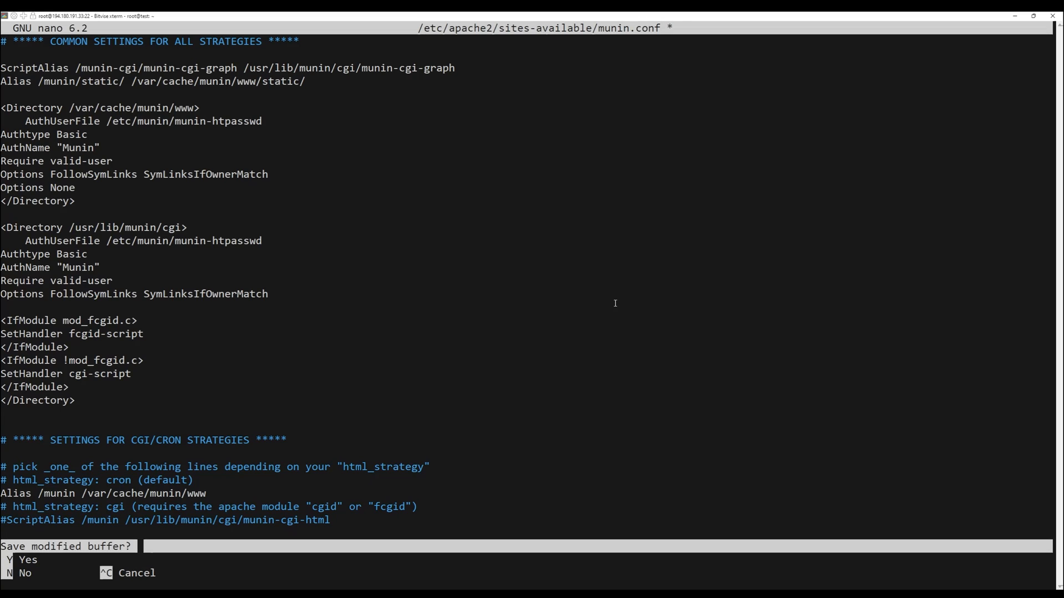
key("y")
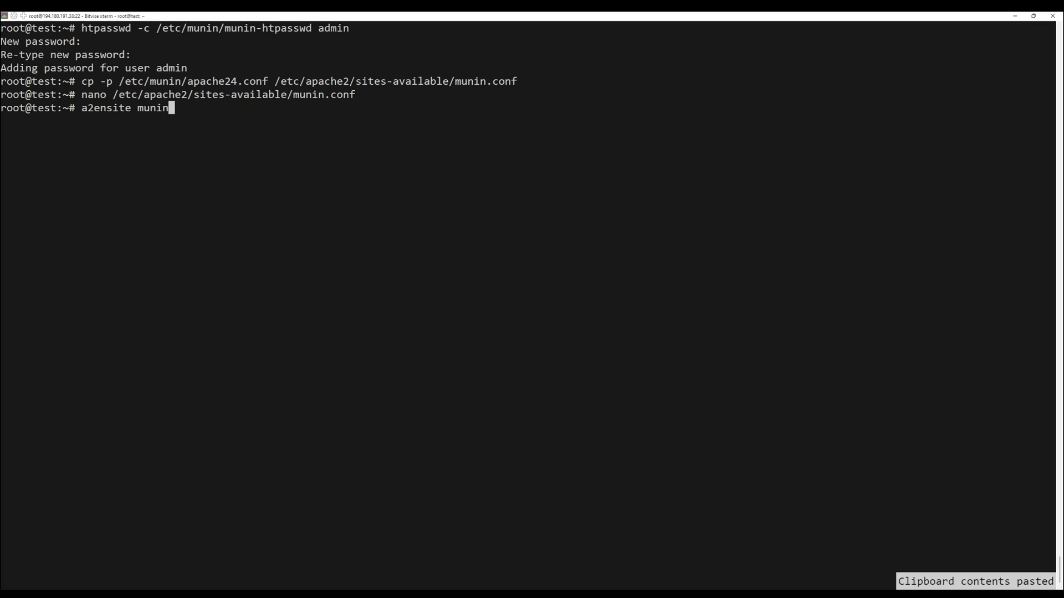
mouse_move(829, 277)
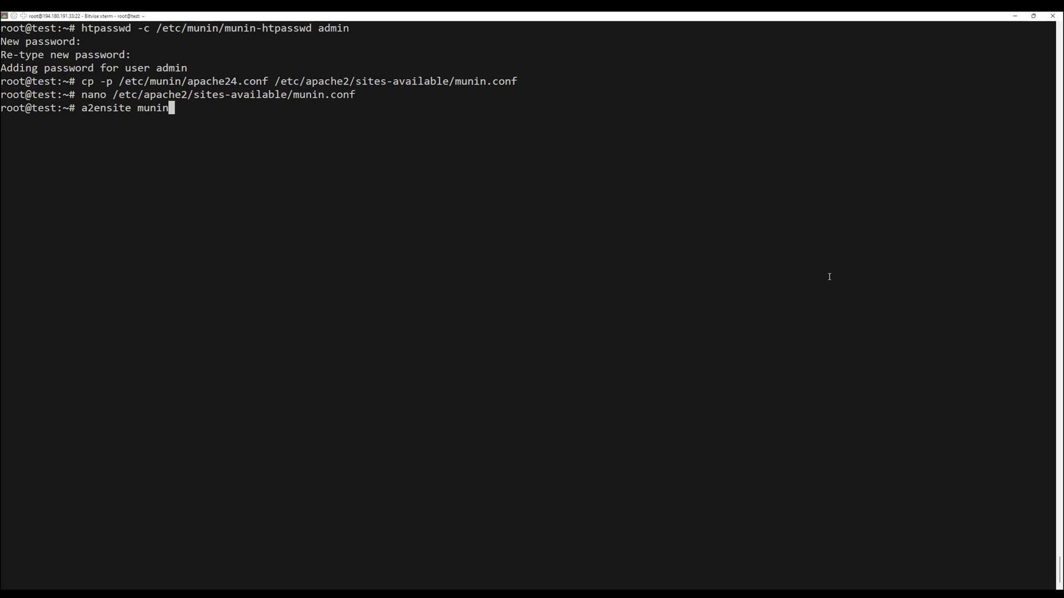
Enable the munin site with a2ensite and restart apache2 and munin-node
key("Return")
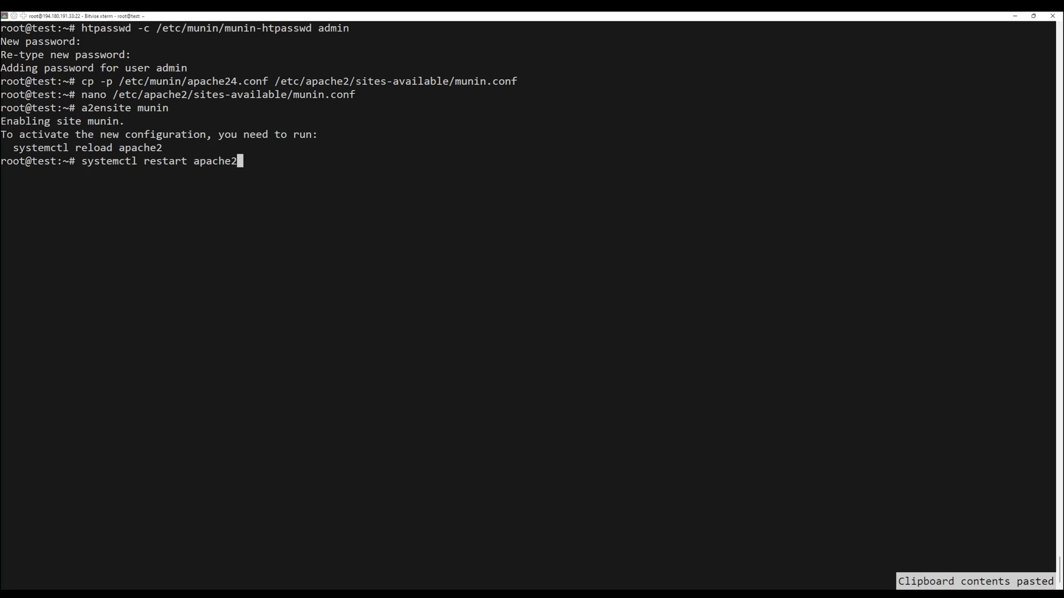
mouse_move(696, 284)
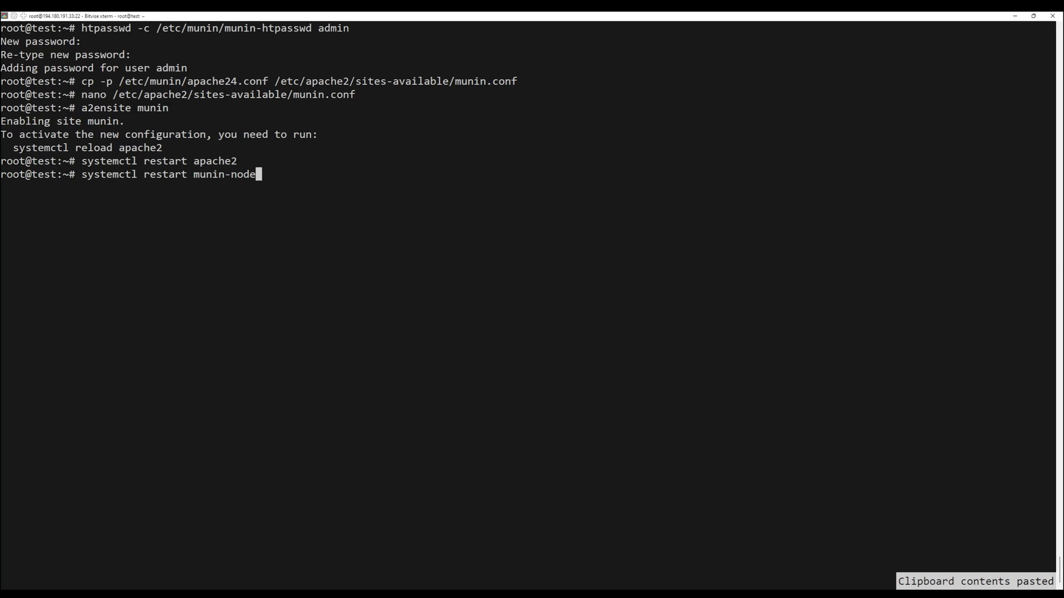
key("Return")
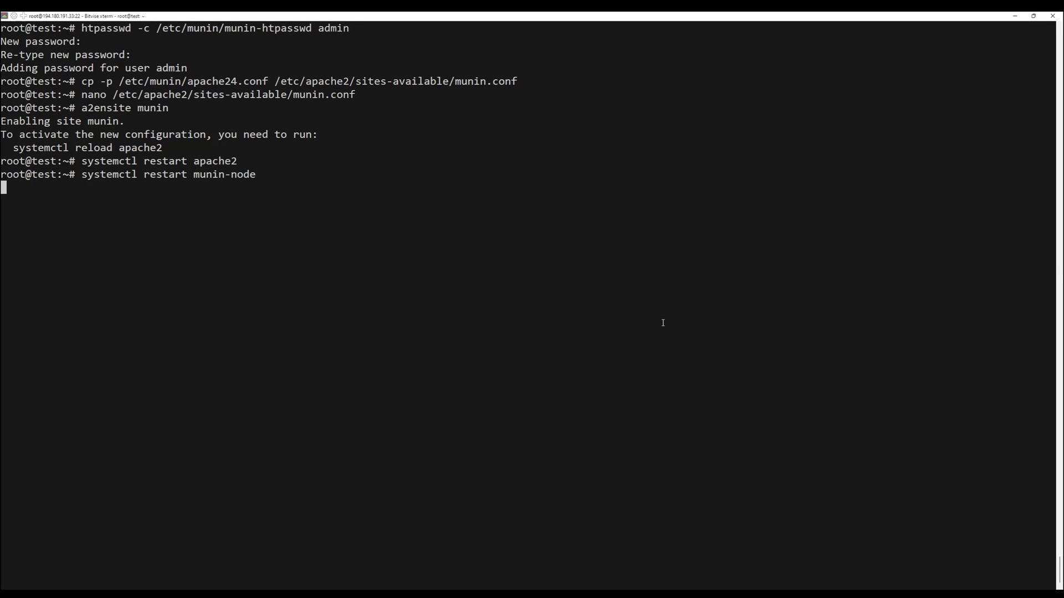
Check that munin-node and apache2 report active (running) with systemctl status
type("systemctl status munin-node")
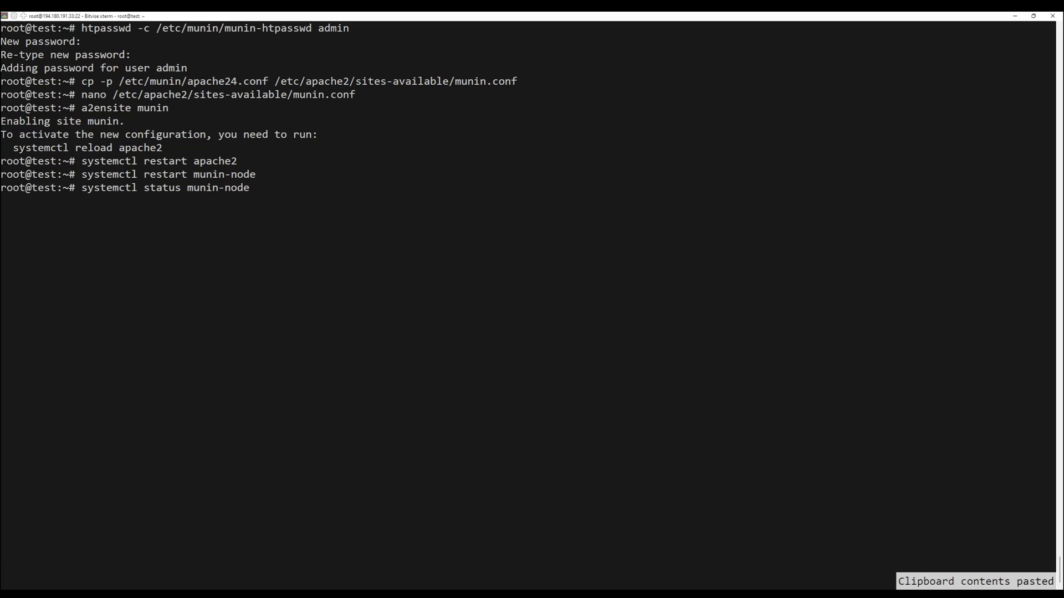
mouse_move(647, 366)
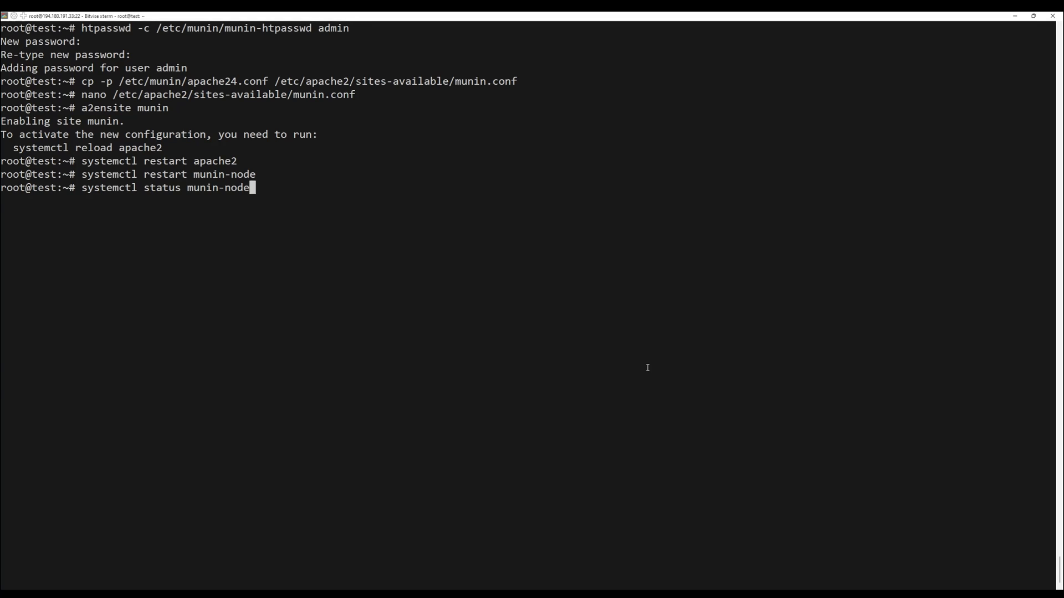
key("Return")
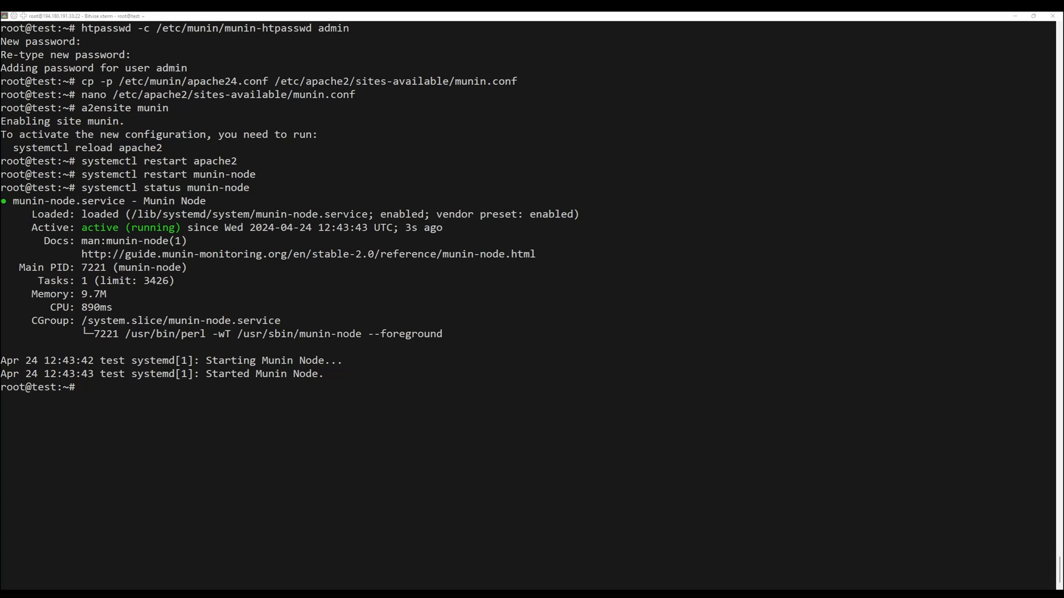
type("systemctl status apache2")
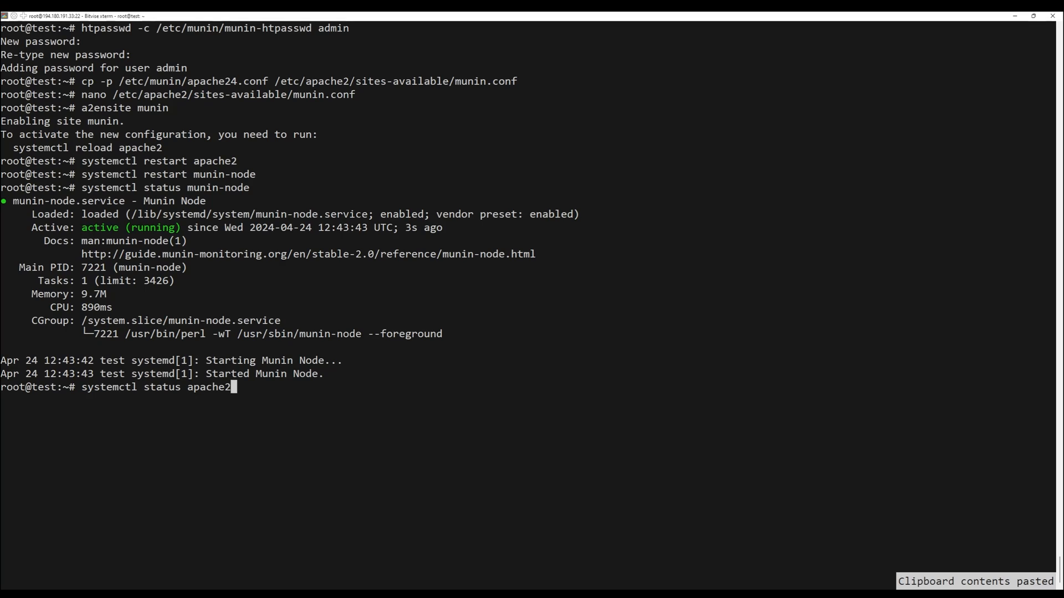
mouse_move(868, 343)
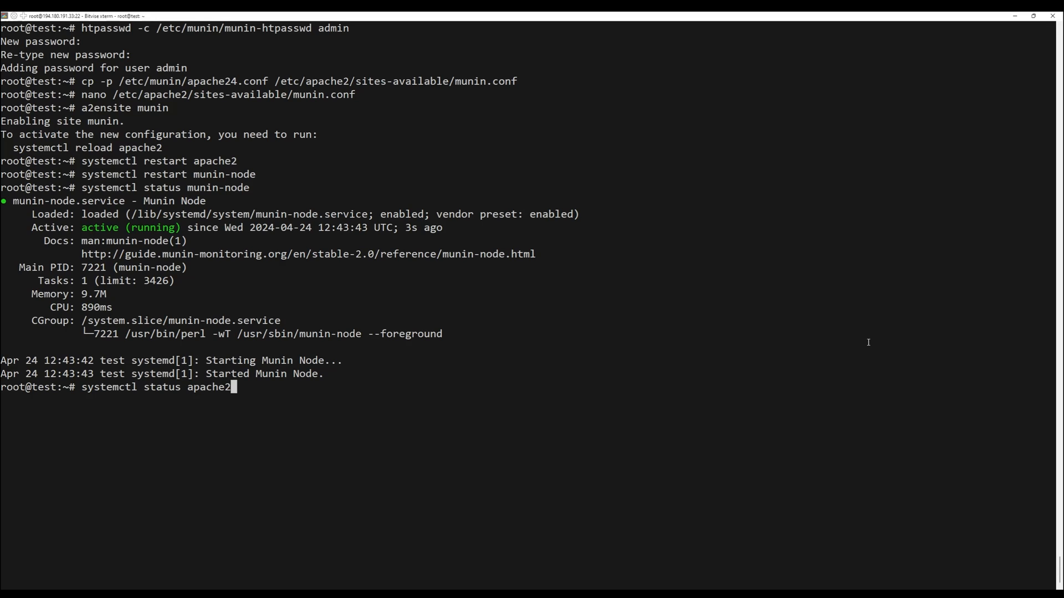
key("Return")
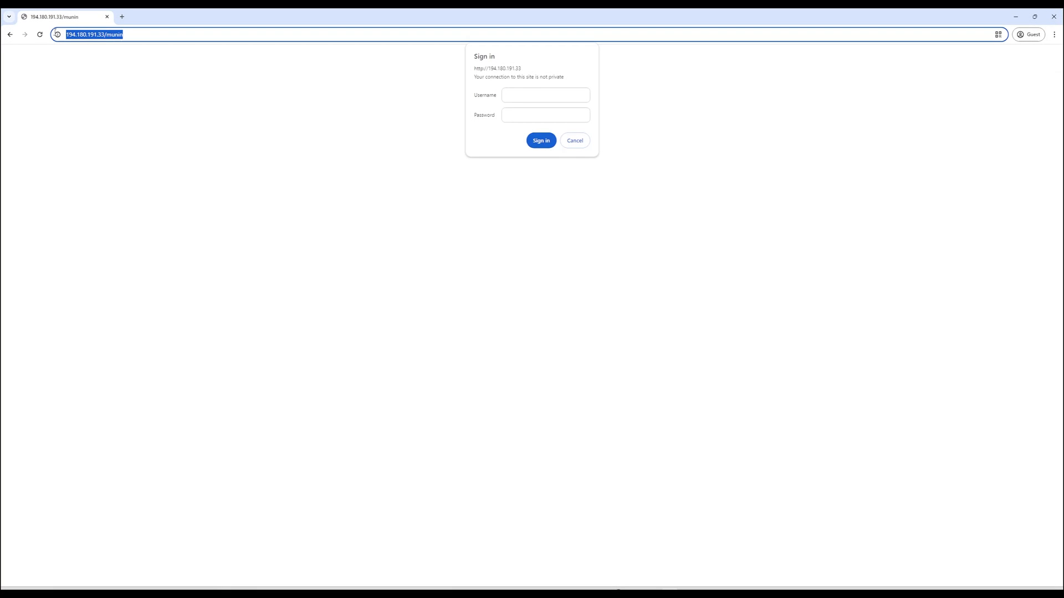
Sign in to Munin as admin to reach the overview listing localhost.localdomain
left_click(545, 96)
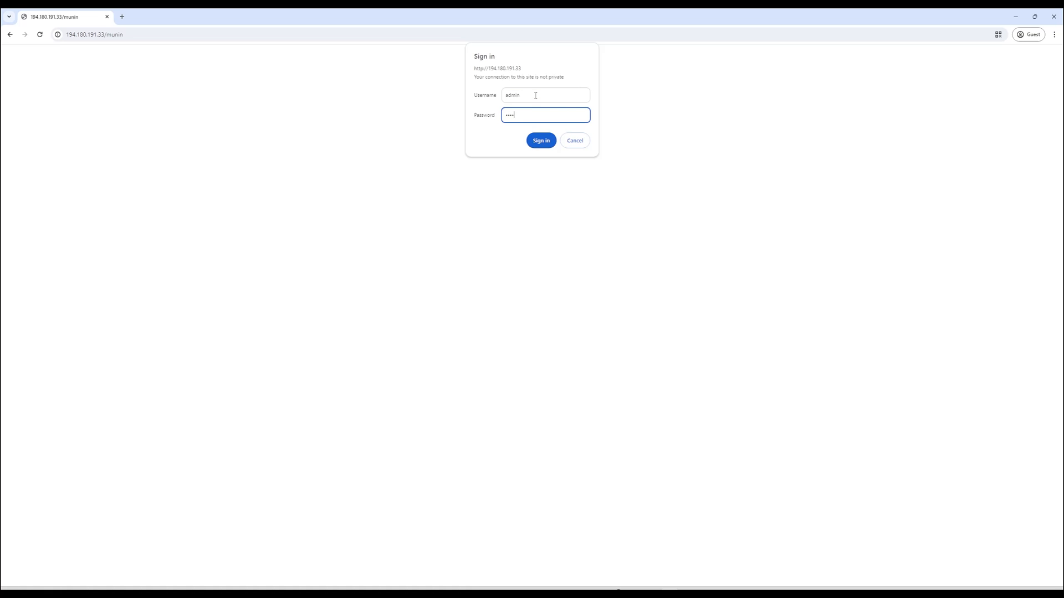
left_click(540, 141)
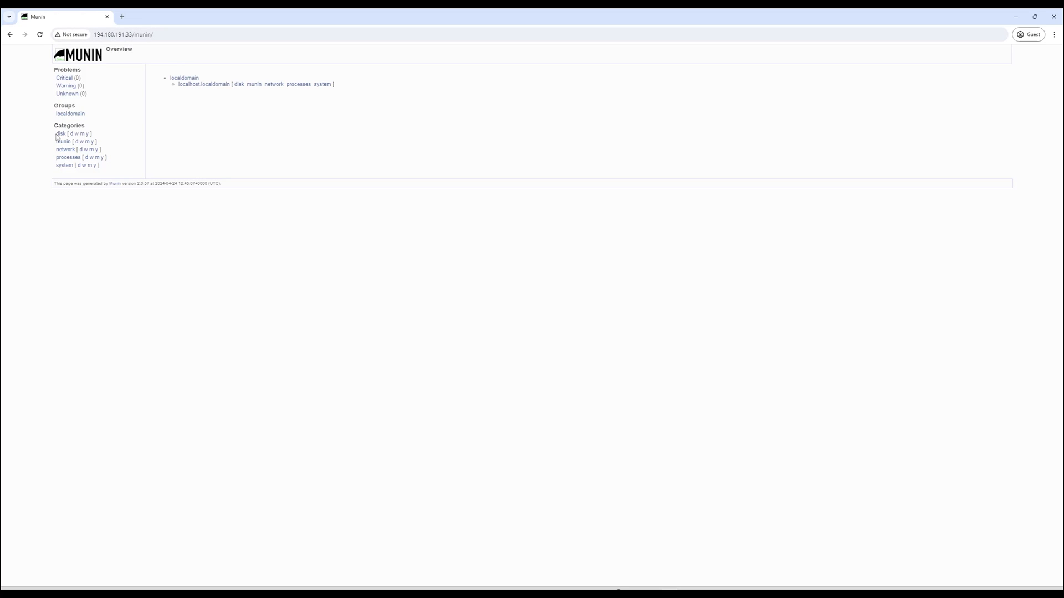
View the daily disk, processes, network and system graphs for localhost from the sidebar
left_click(60, 134)
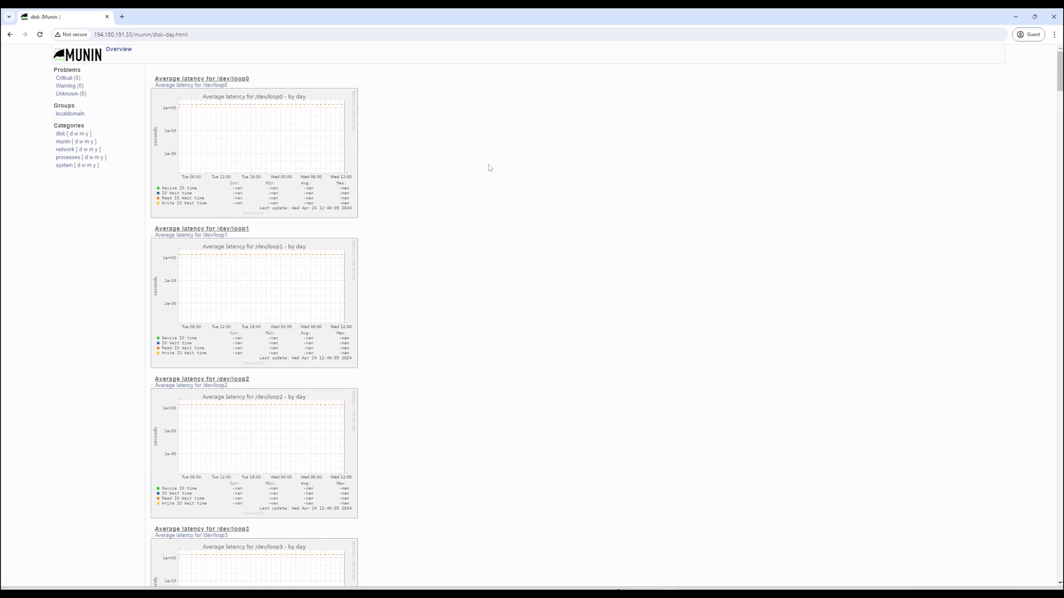
left_click(66, 158)
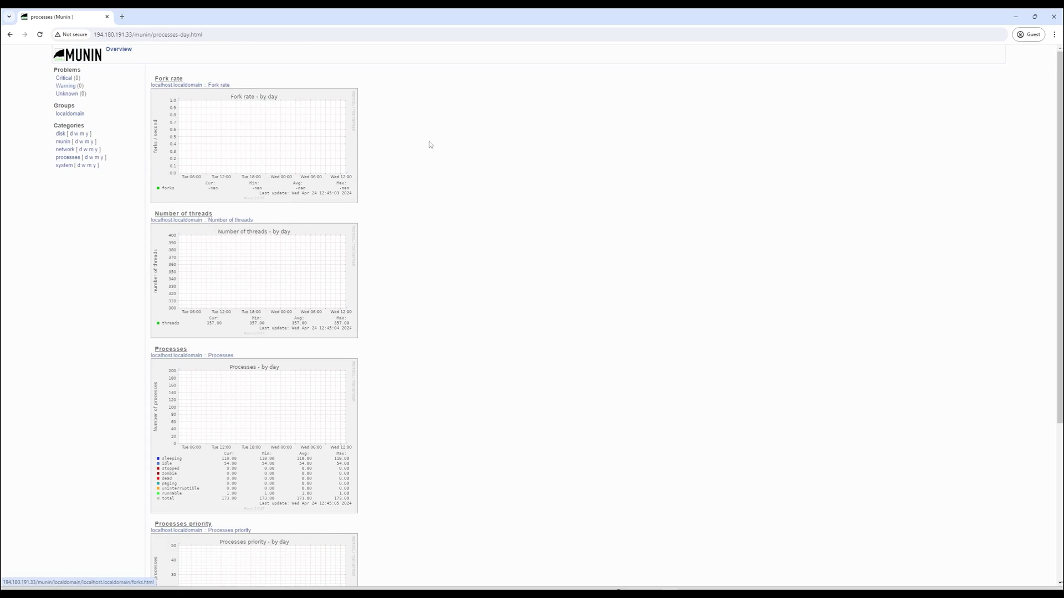
mouse_move(112, 159)
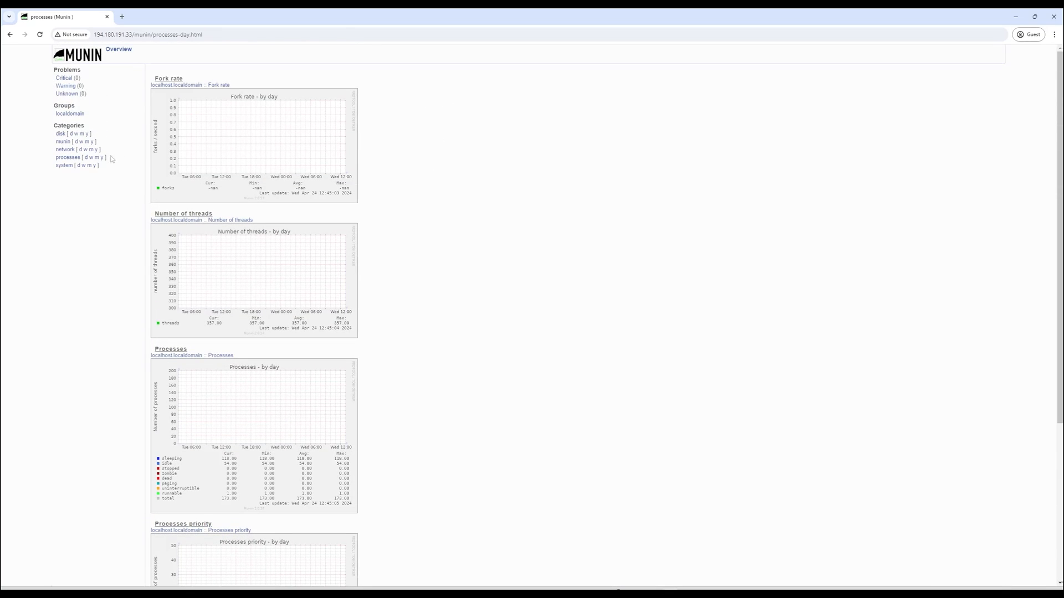
left_click(64, 149)
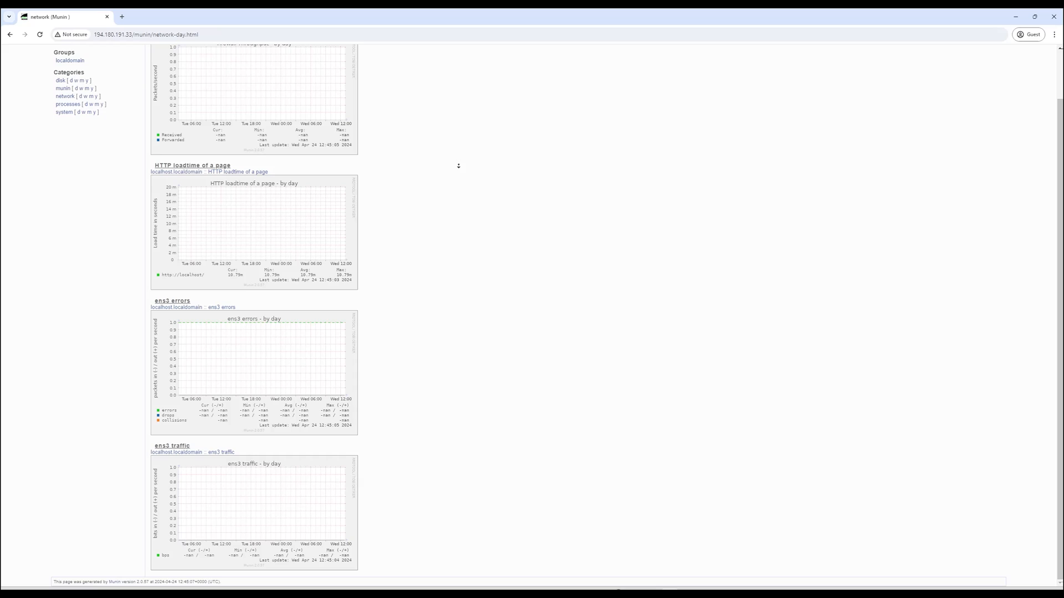
scroll("up", 3)
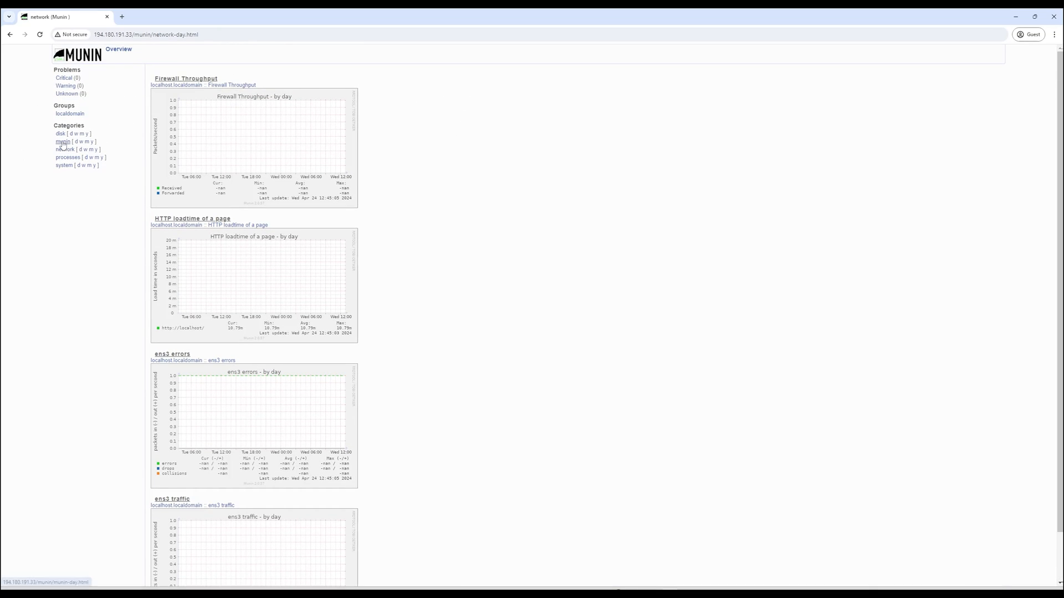
left_click(63, 165)
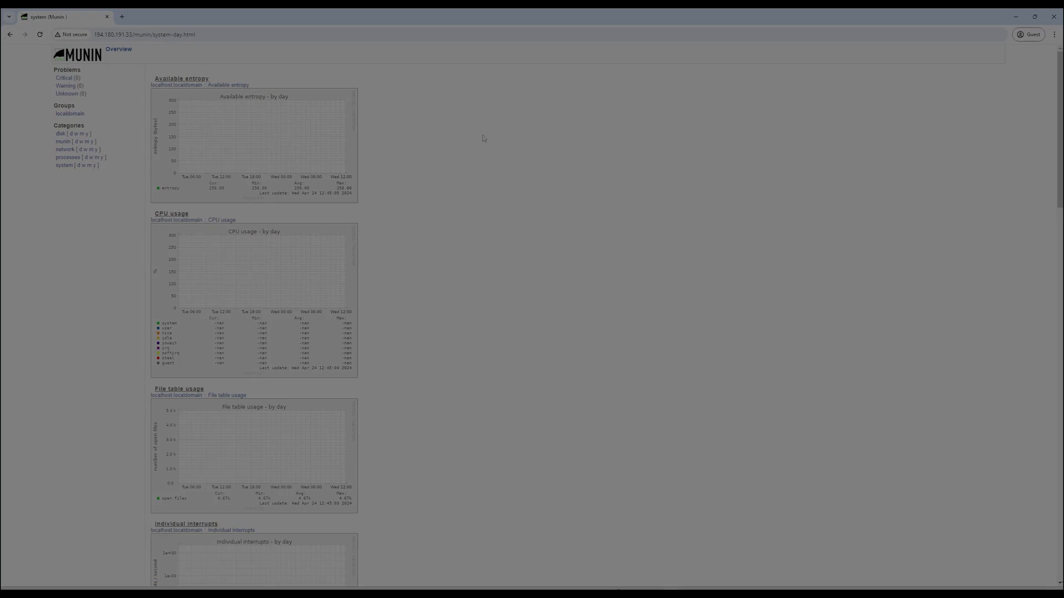